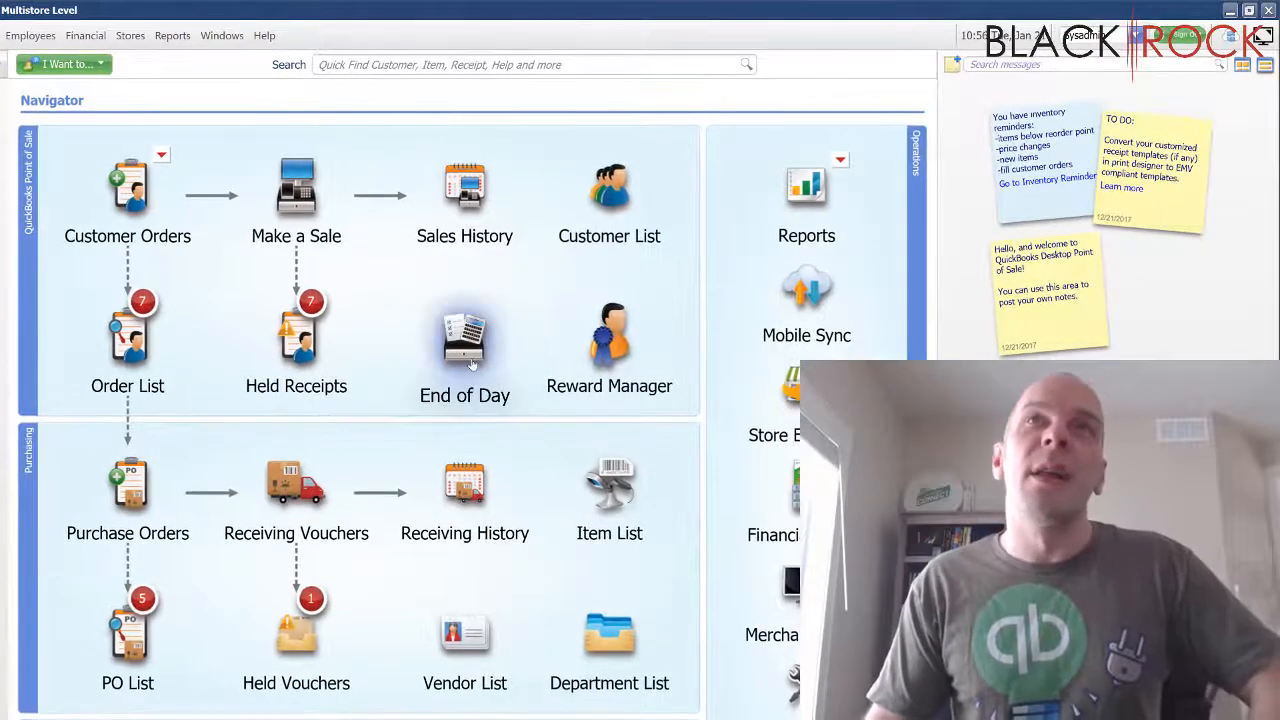
Review end-of-day options (backup, remote stores off, QuickBooks exchange), cancel, and start a new customer
left_click(464, 345)
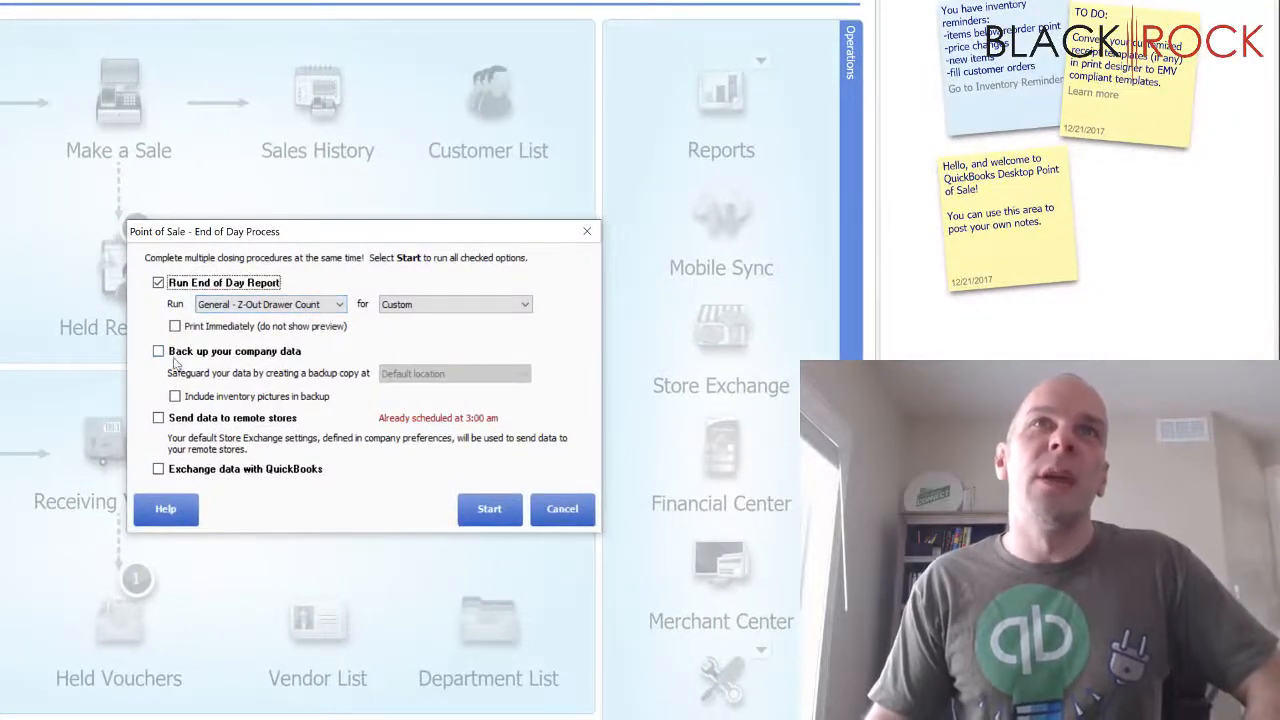
left_click(158, 351)
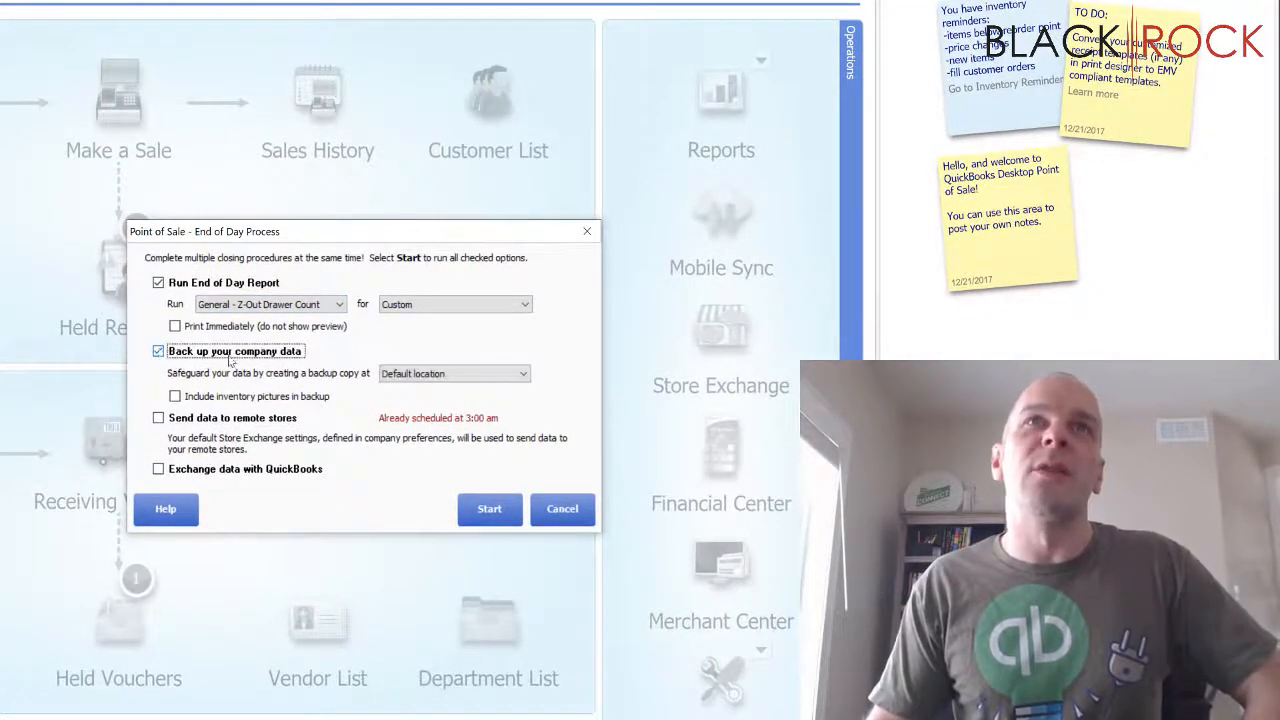
left_click(158, 418)
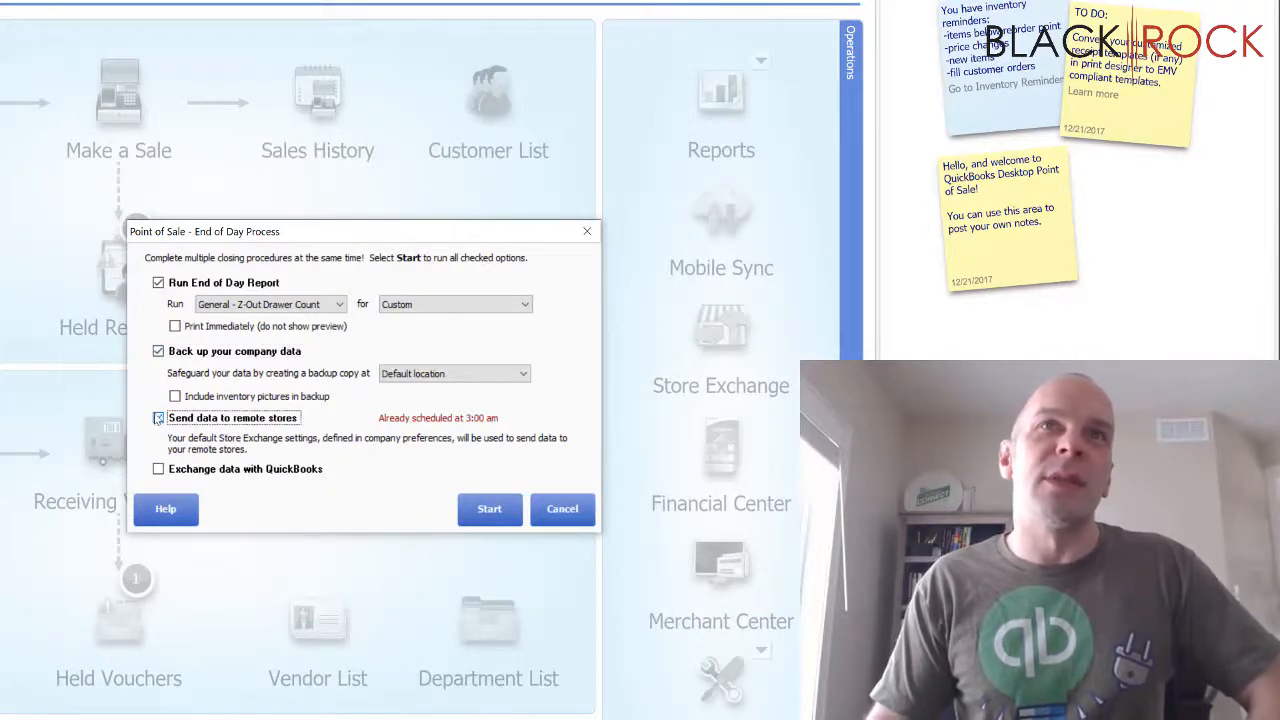
left_click(158, 417)
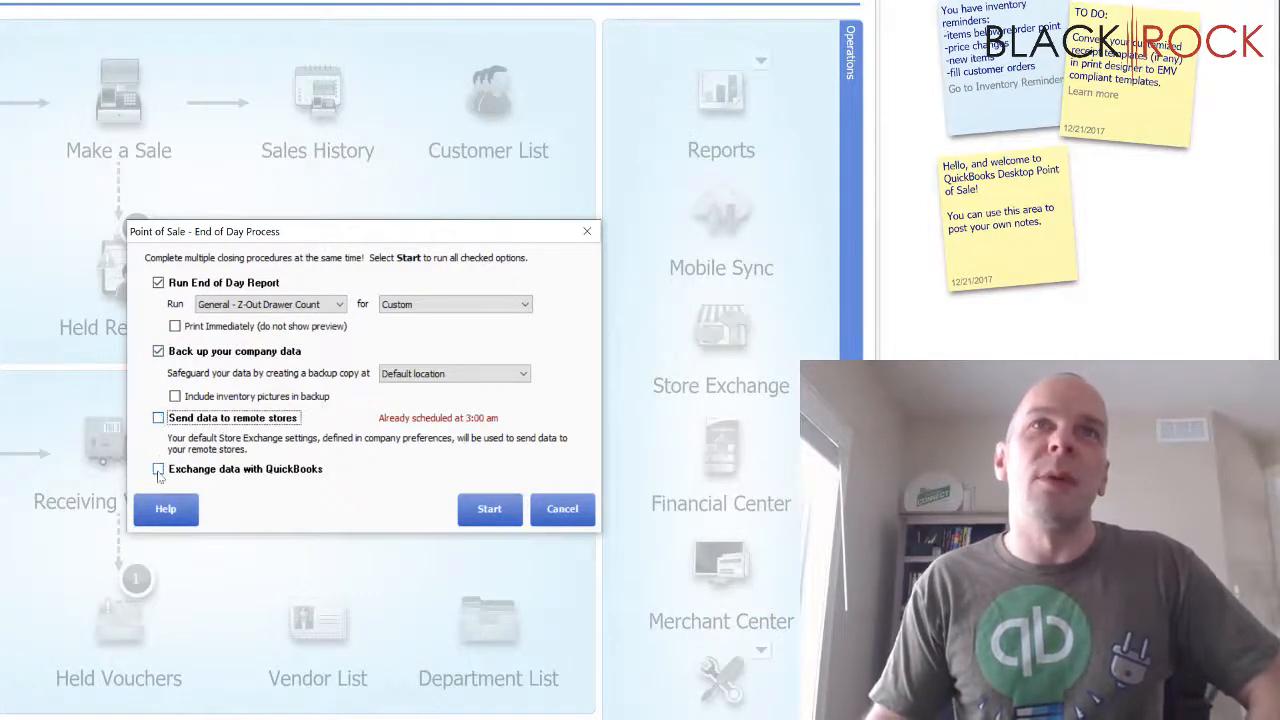
left_click(157, 469)
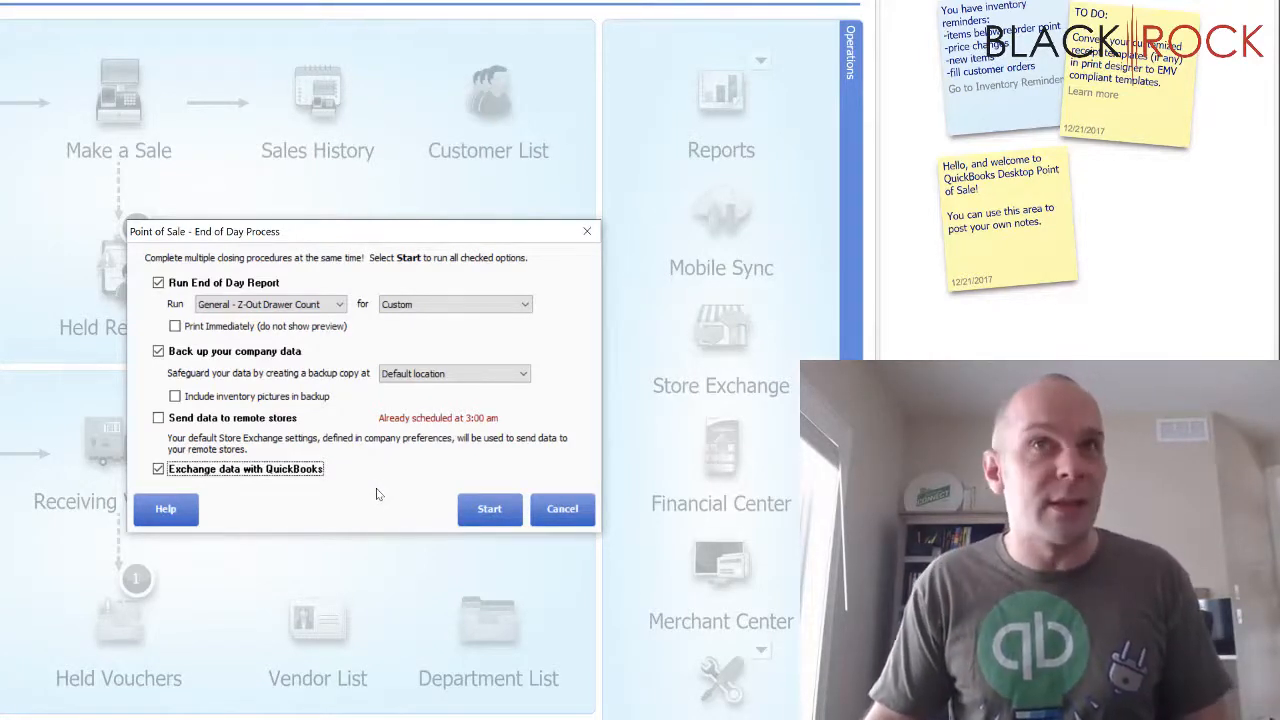
mouse_move(612, 474)
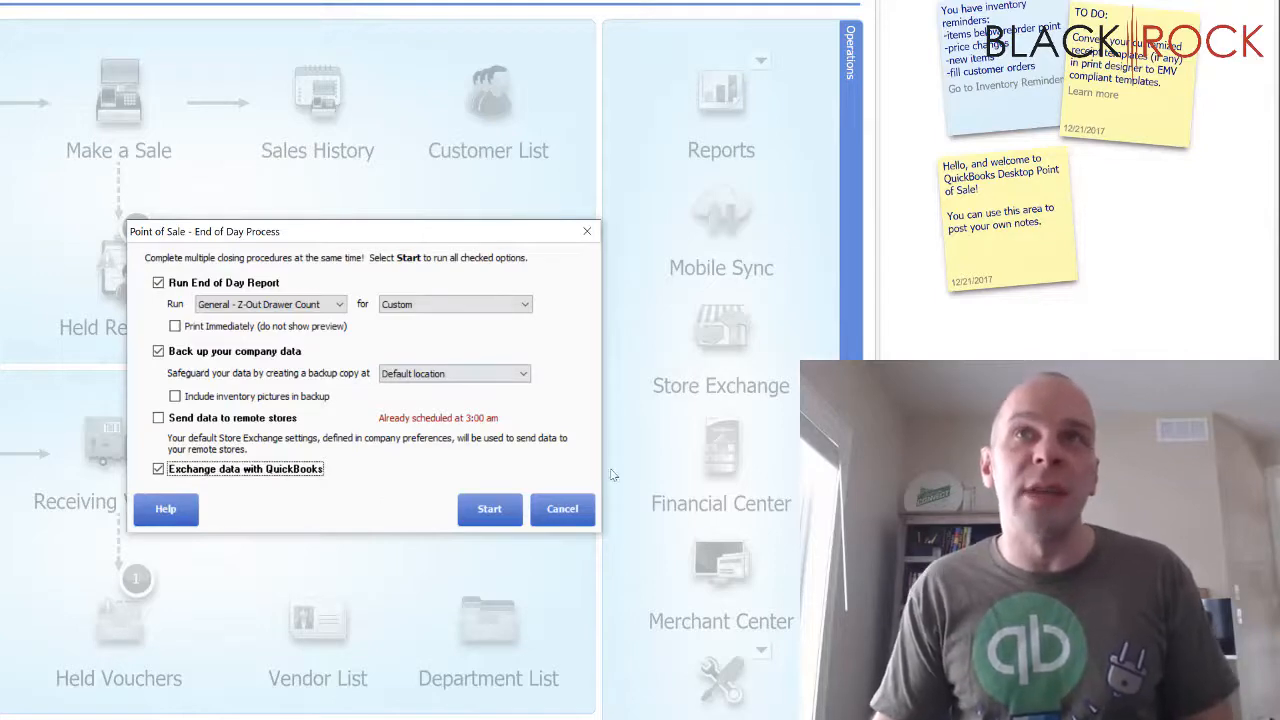
left_click(562, 509)
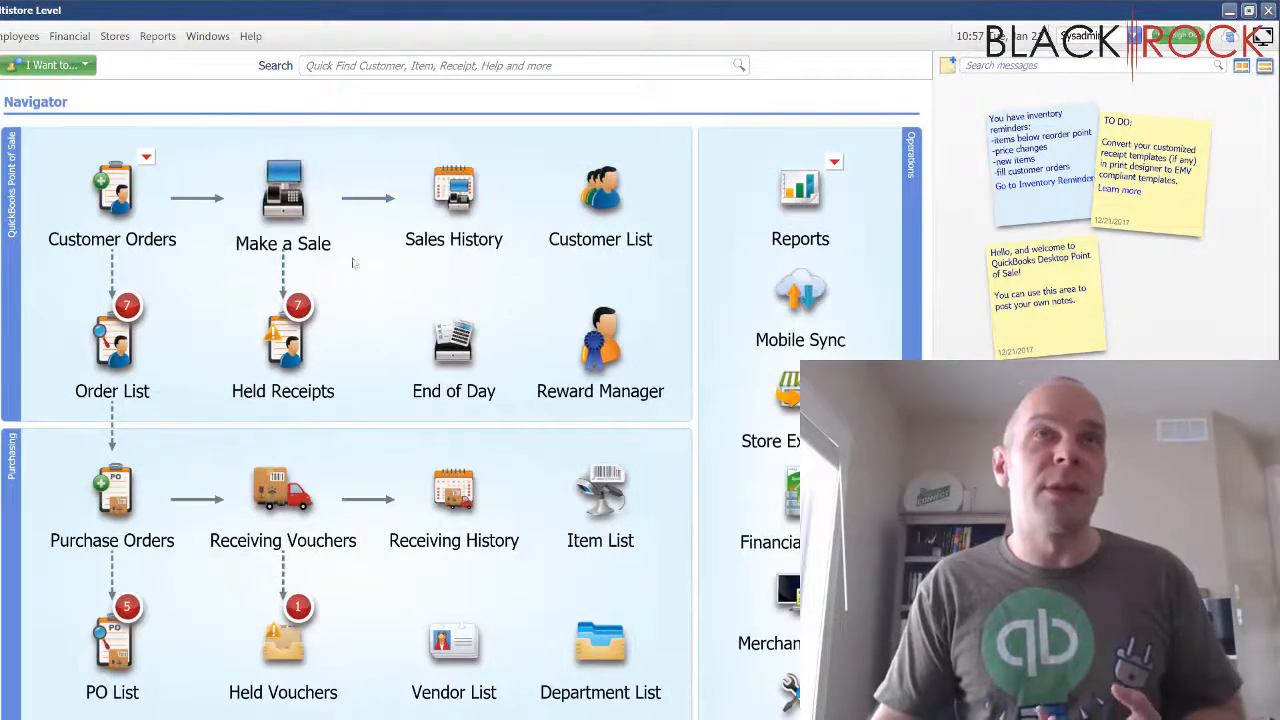
mouse_move(372, 298)
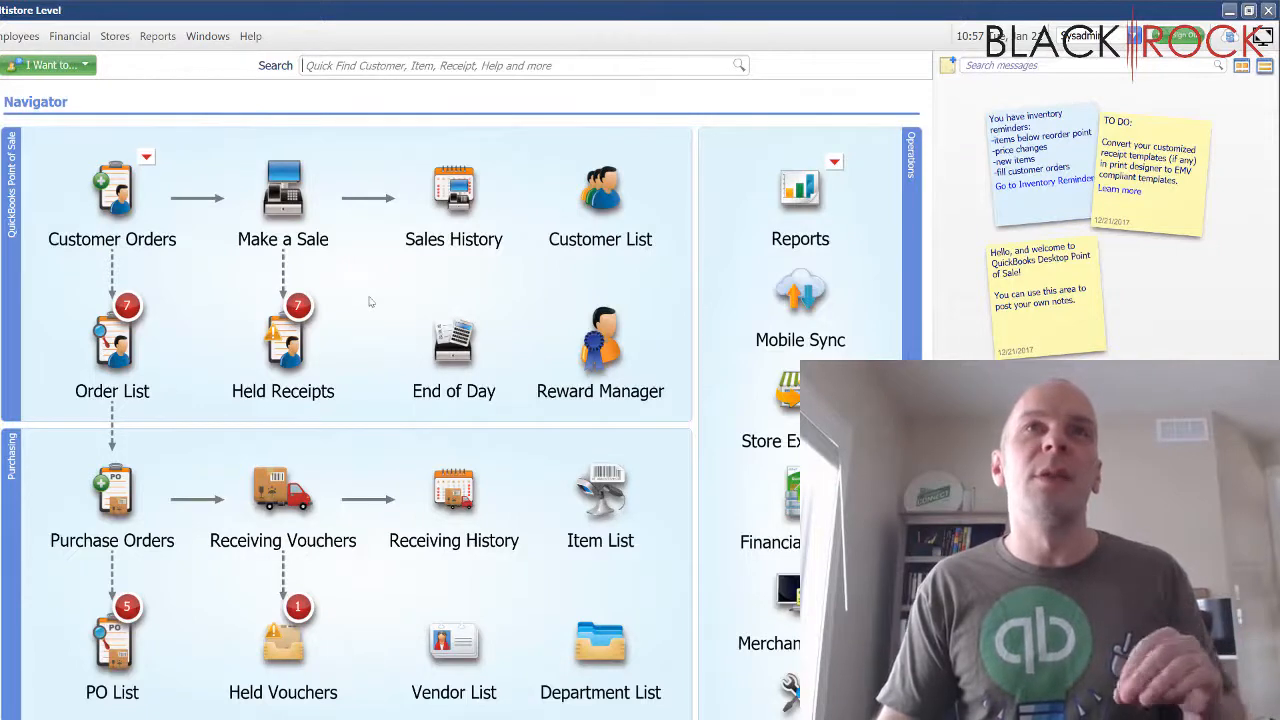
mouse_move(312, 474)
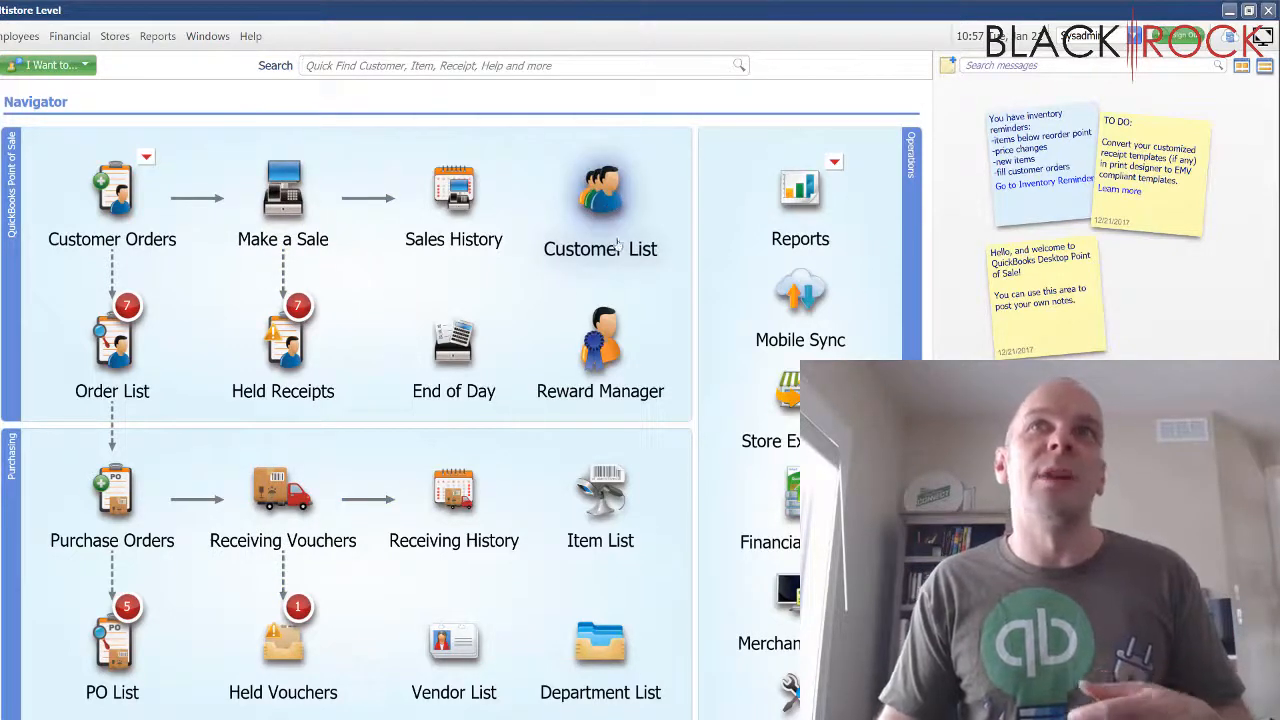
mouse_move(685, 320)
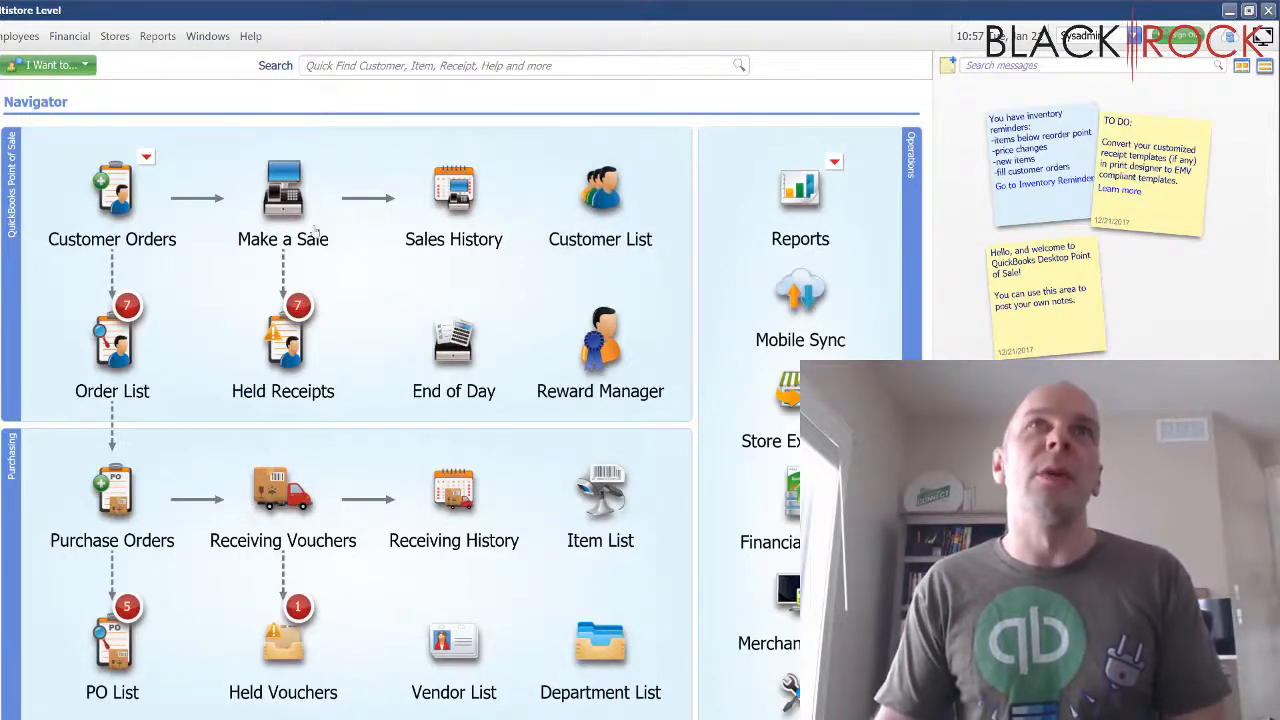
left_click(283, 190)
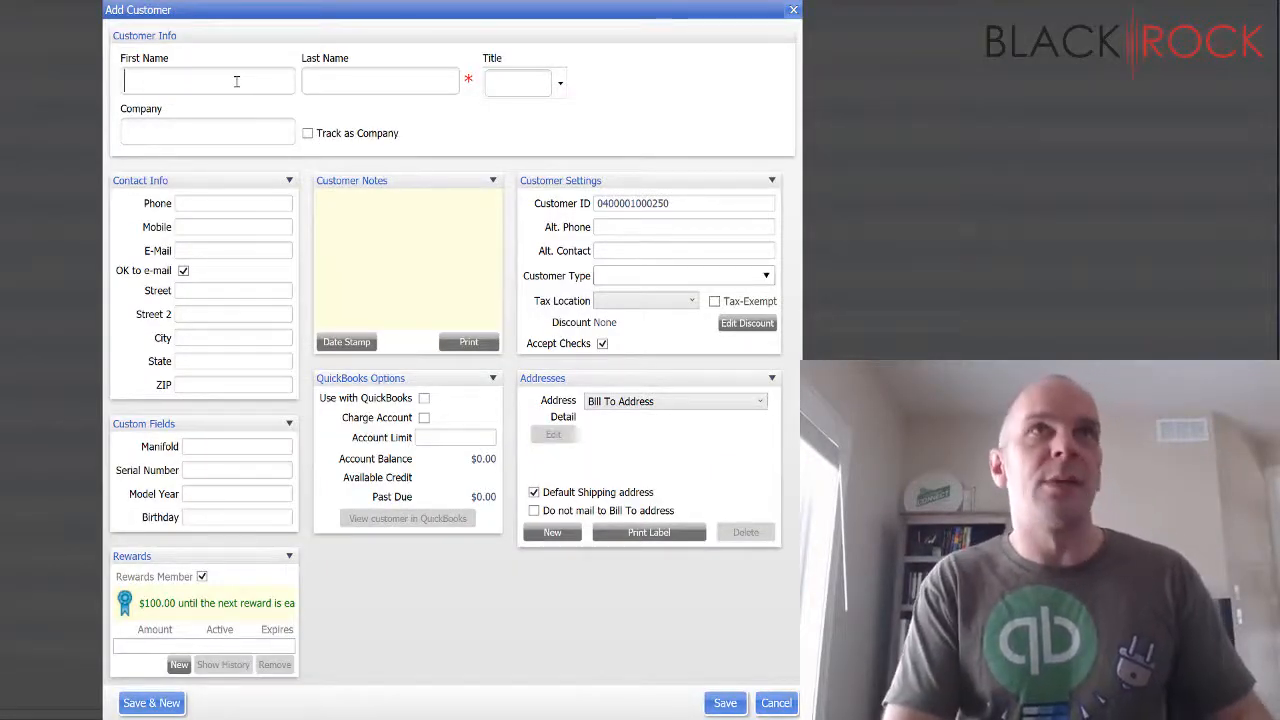
Enter the customer name Samwise G Oger and mark it Use with QuickBooks
type("Samwise")
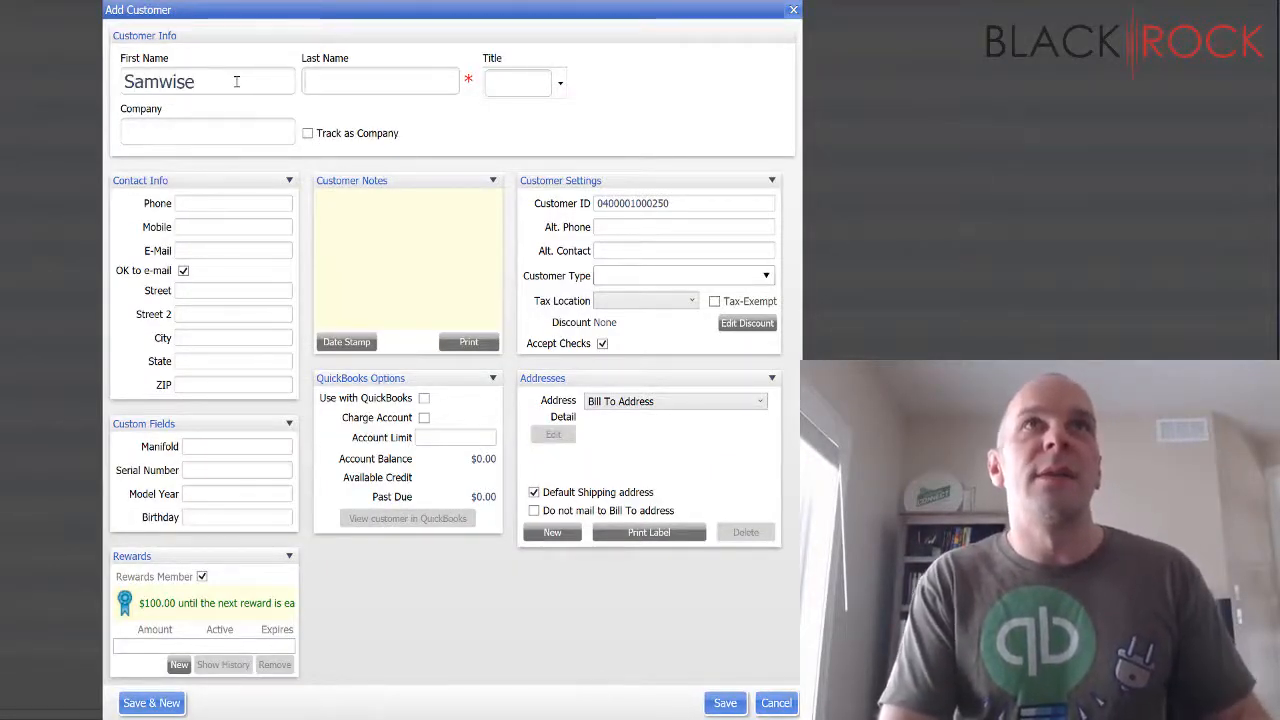
type("G")
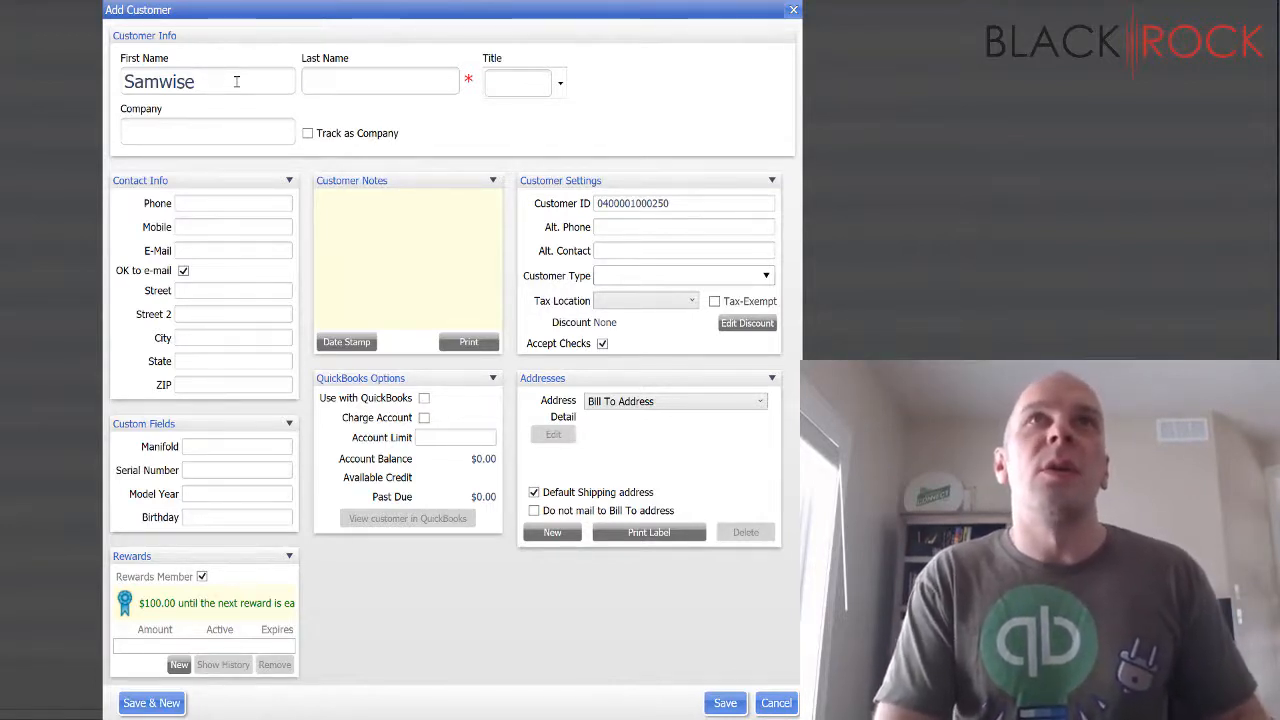
type("Oger")
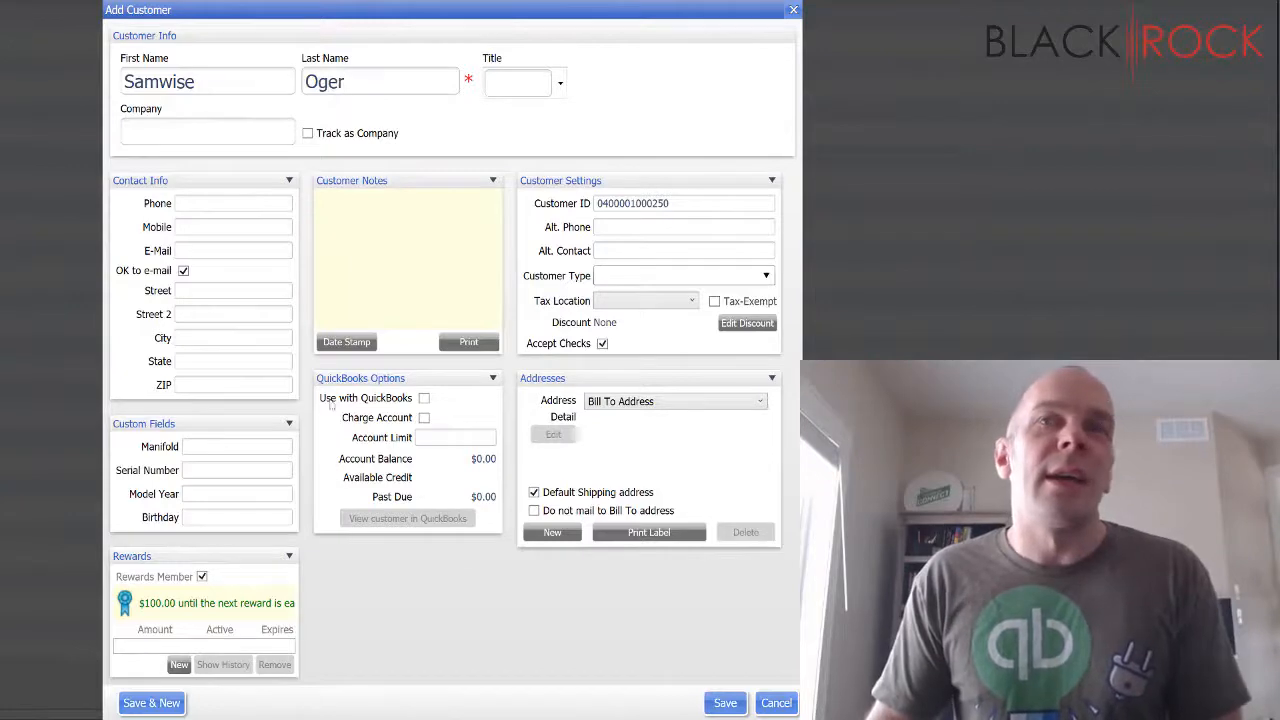
left_click(724, 703)
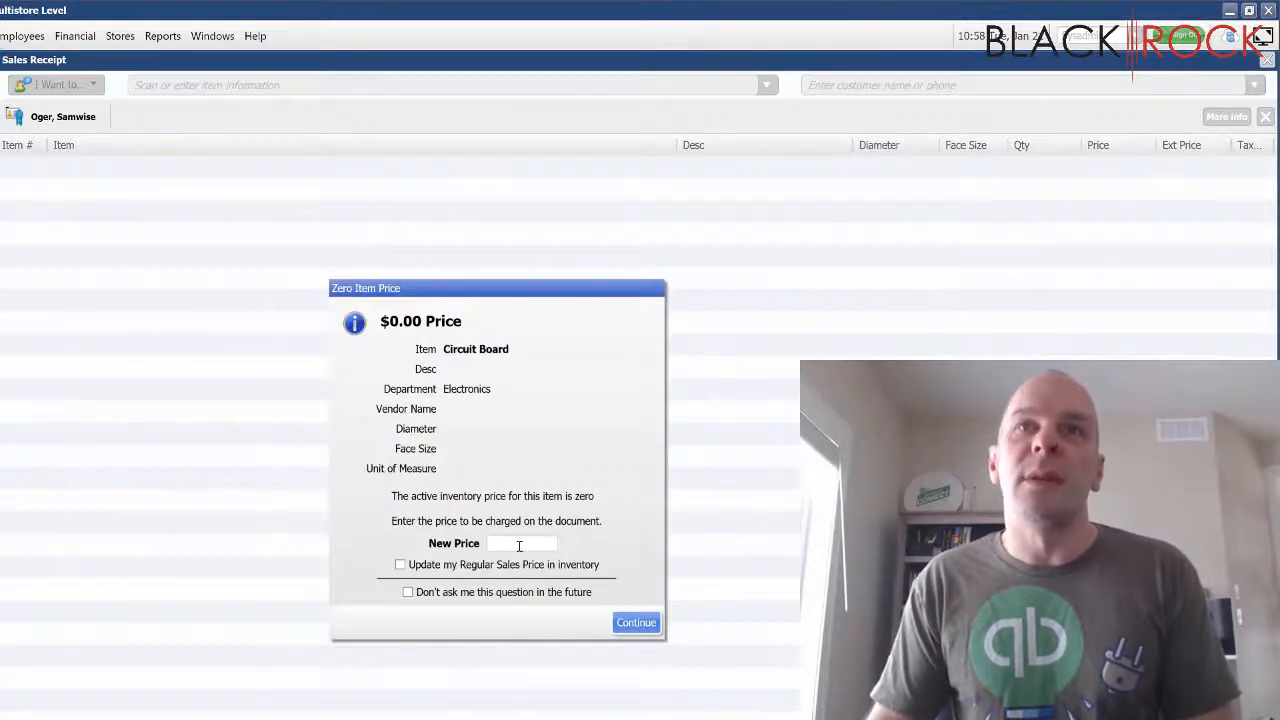
Price the Circuit Board at $5.00 and tender the receipt in cash
type("5")
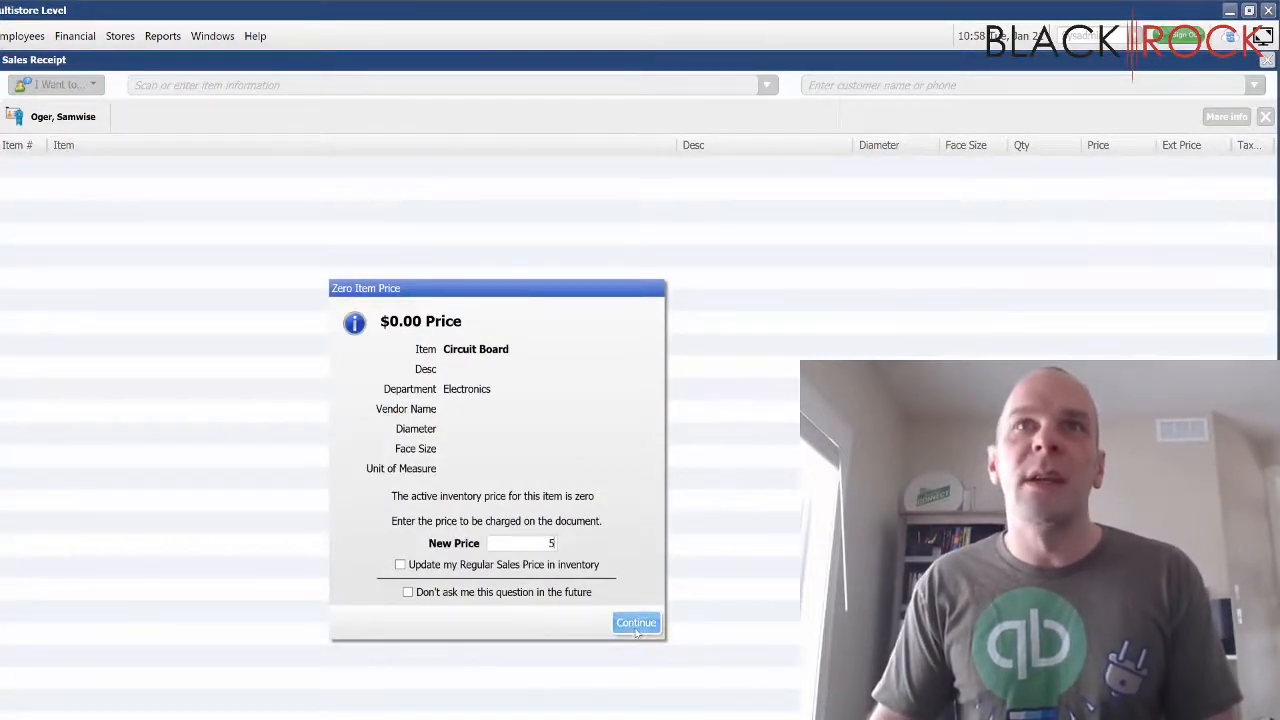
left_click(635, 622)
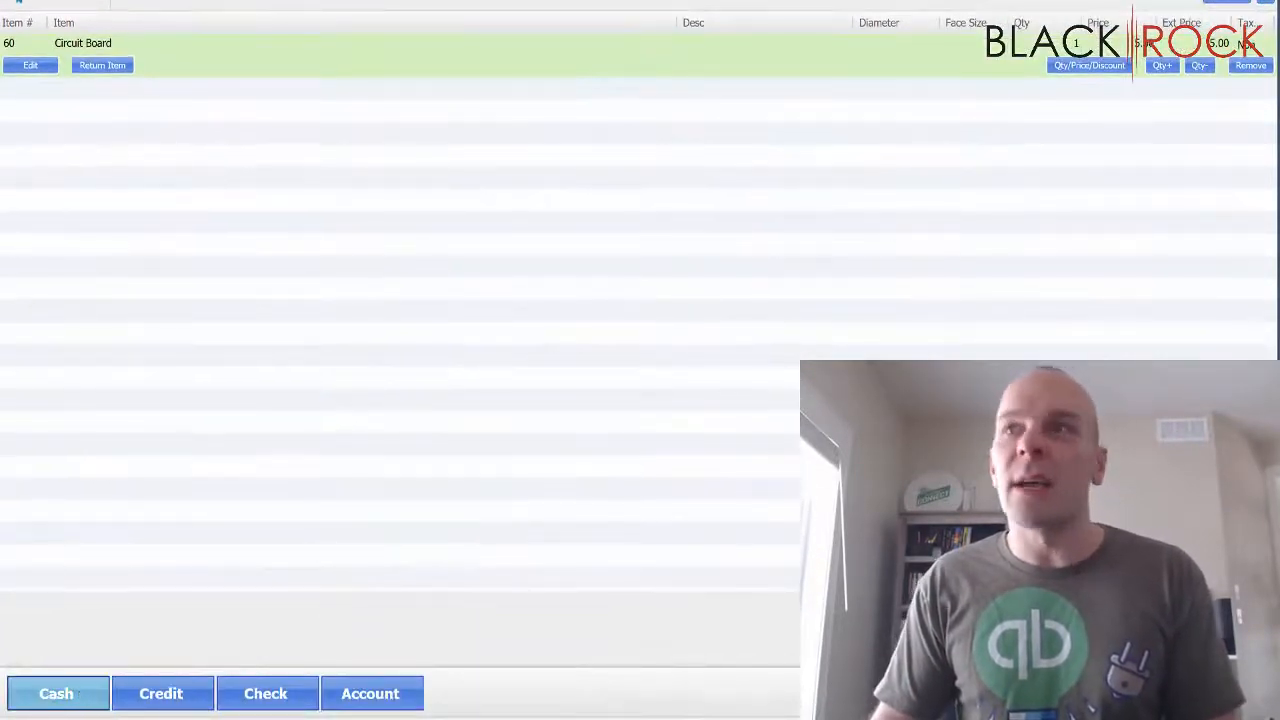
left_click(57, 693)
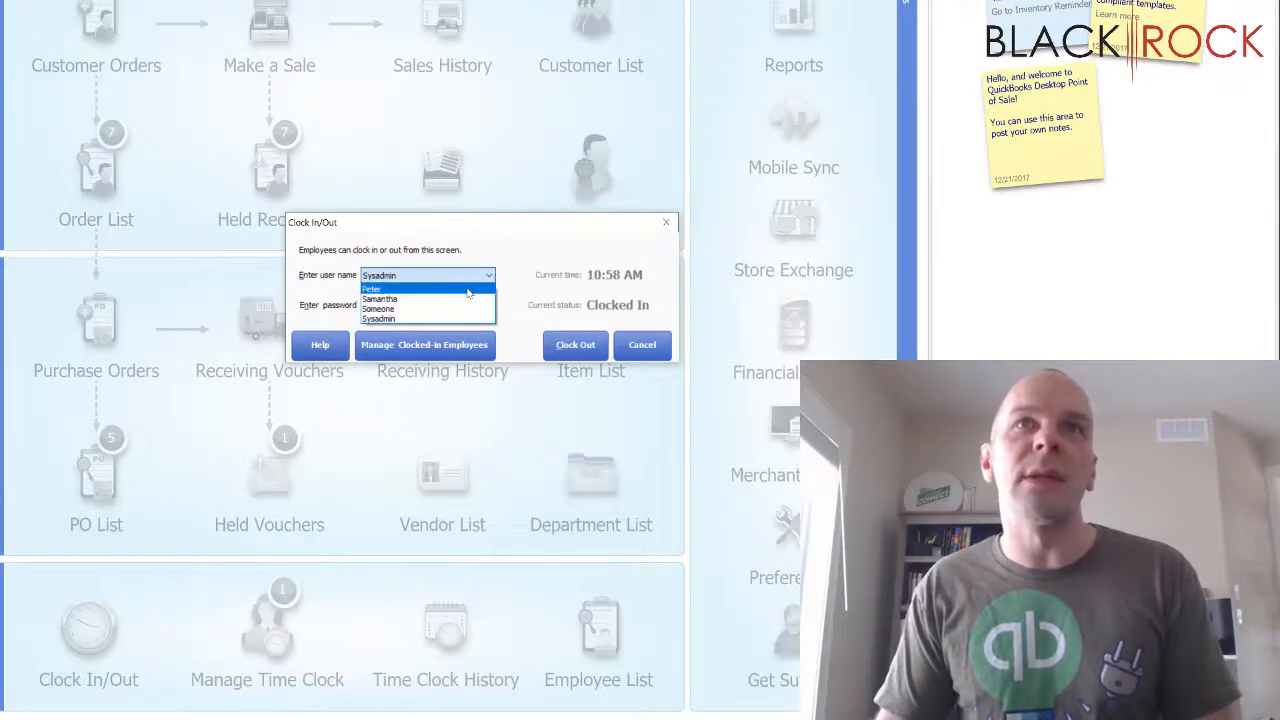
Clock in another employee without tracking hours, dismissing the password warning, then close Clock In/Out
left_click(575, 344)
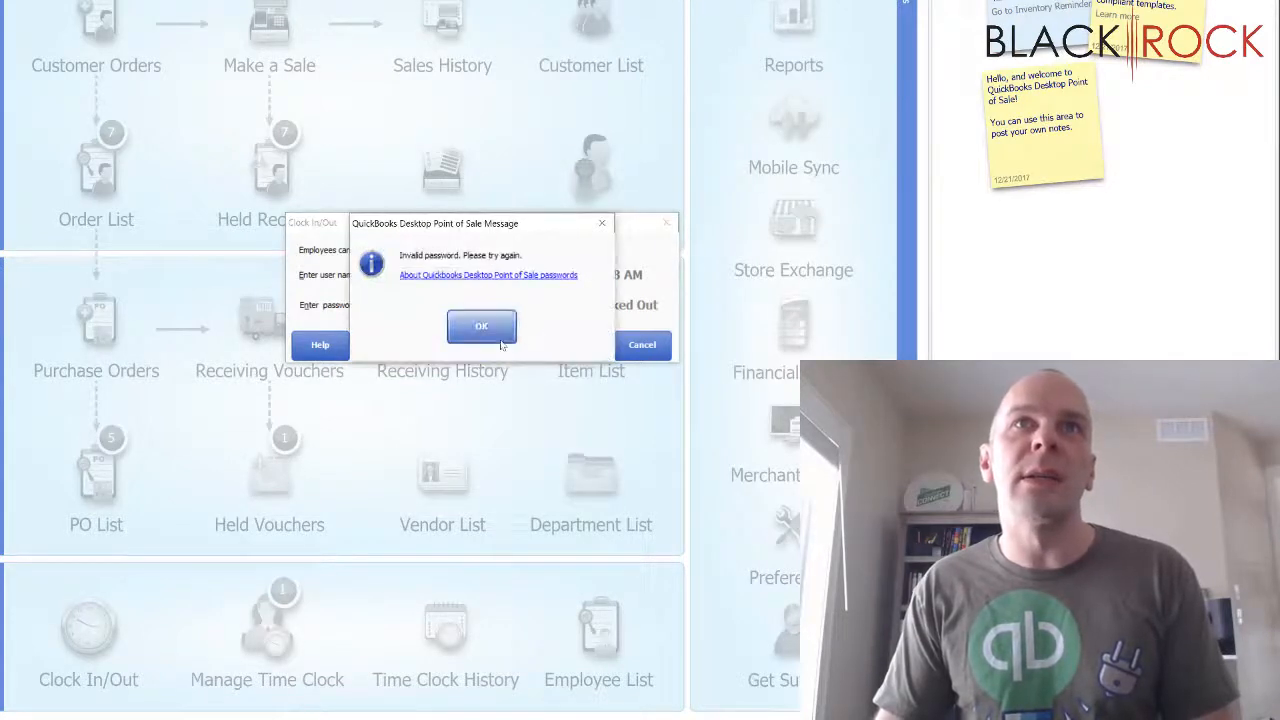
left_click(481, 326)
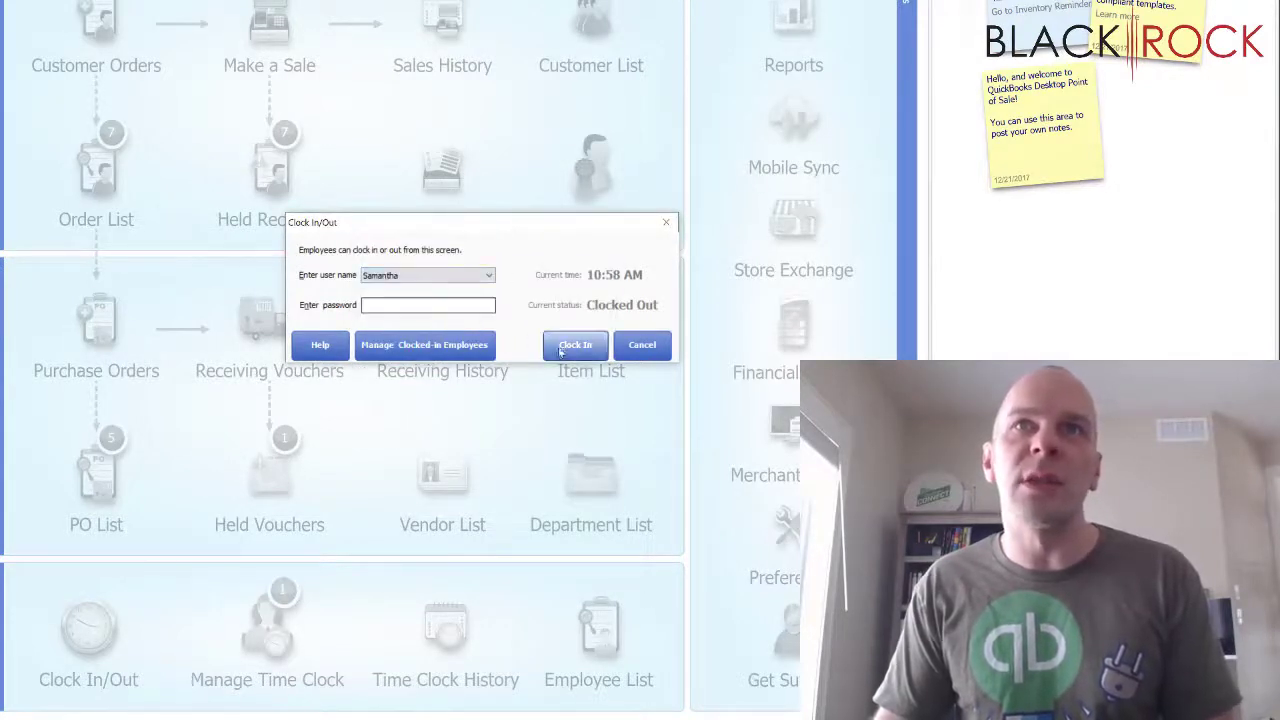
left_click(575, 344)
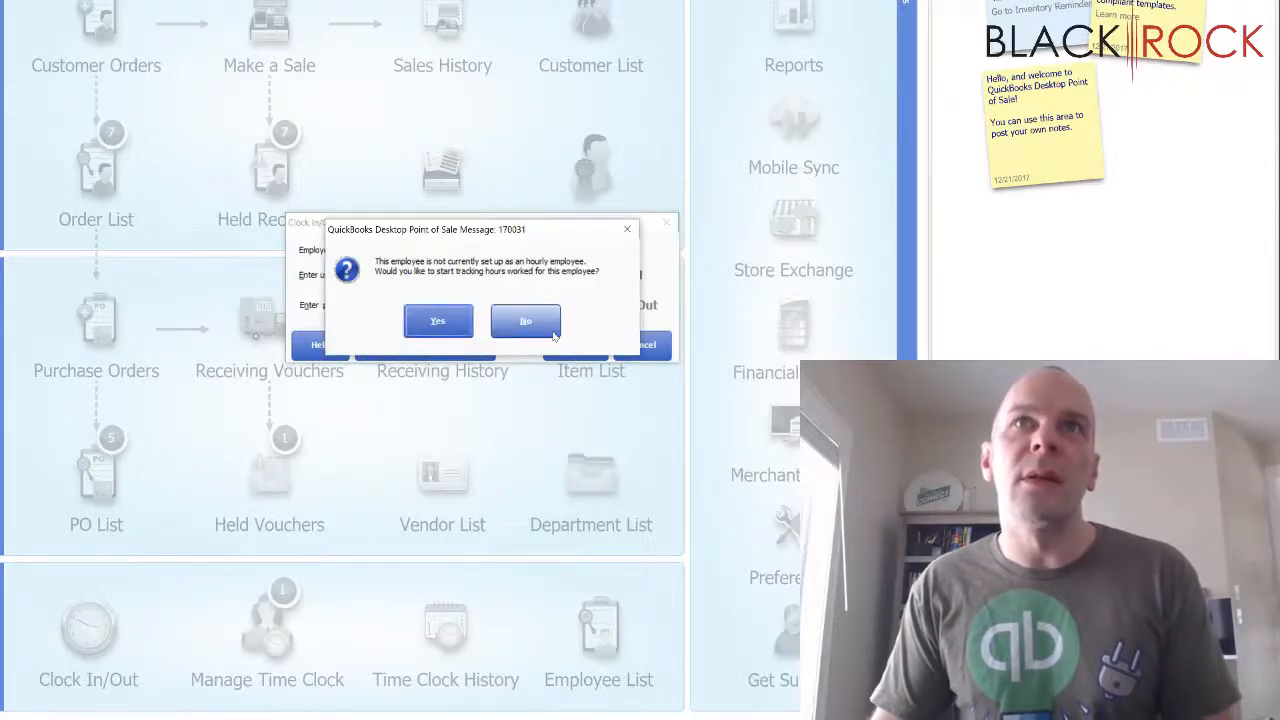
left_click(525, 320)
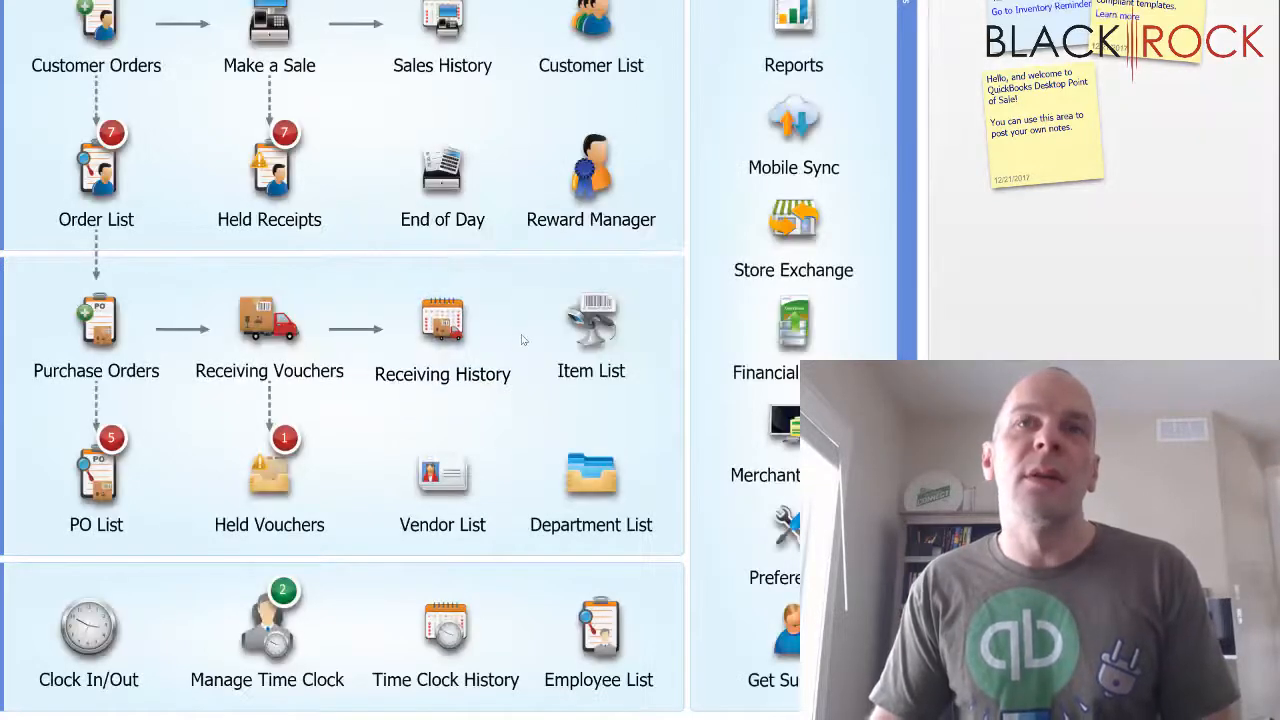
left_click(88, 635)
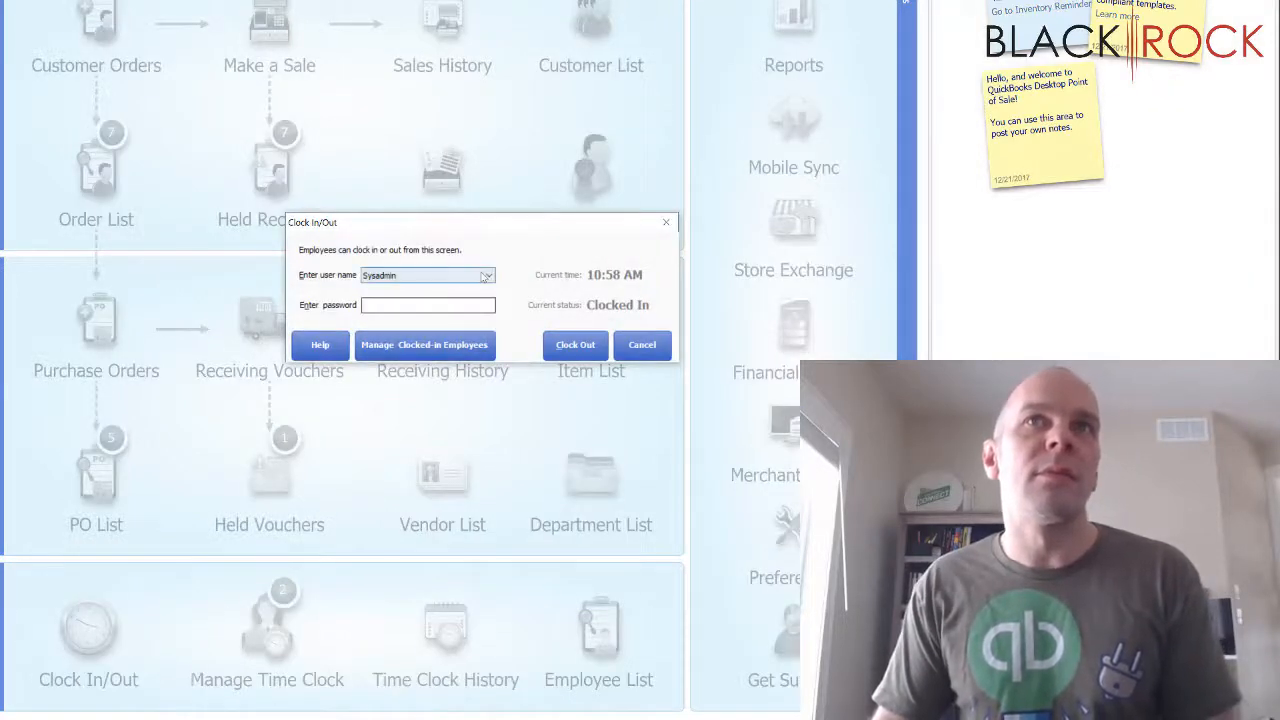
left_click(641, 344)
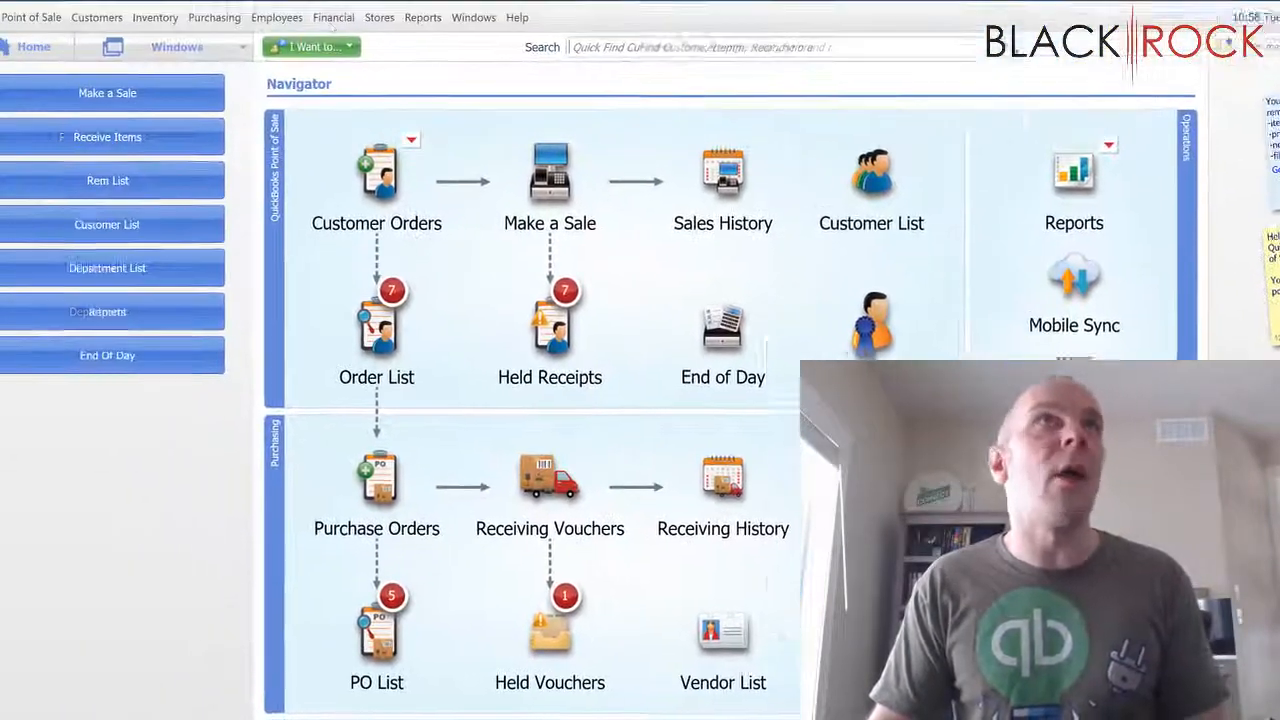
Run Update QuickBooks Desktop from the Financial menu
left_click(367, 37)
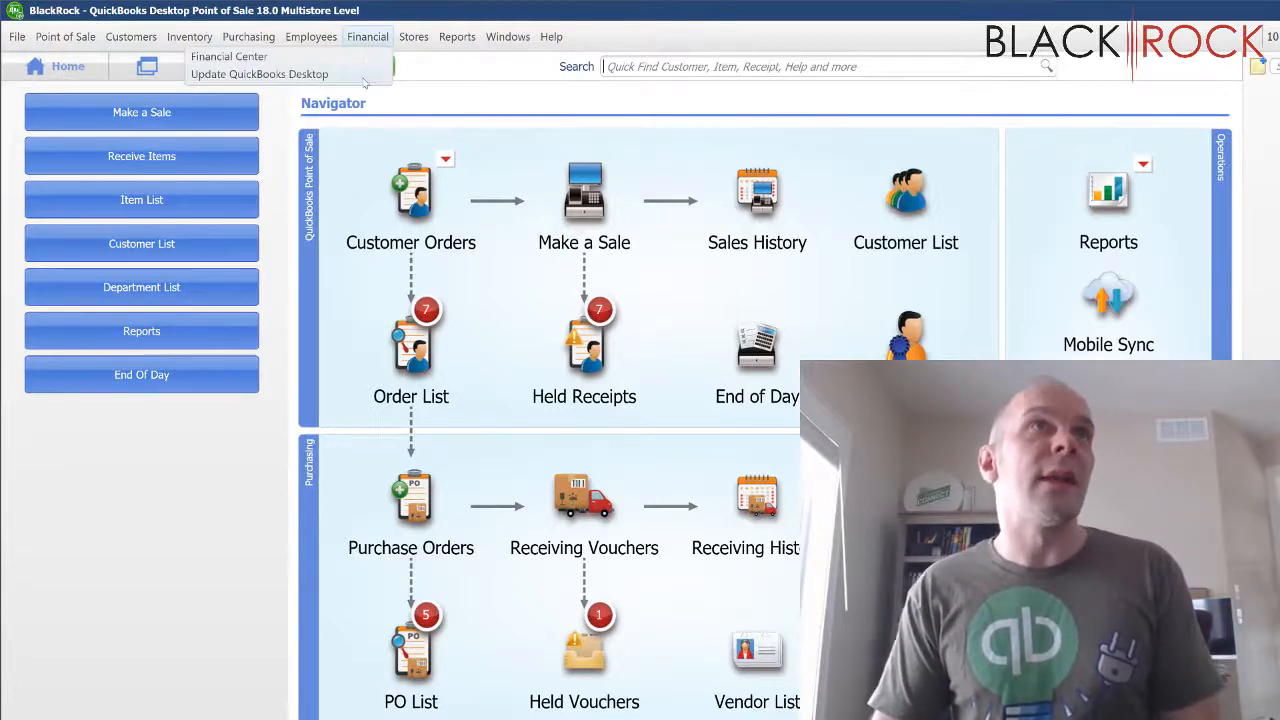
left_click(270, 74)
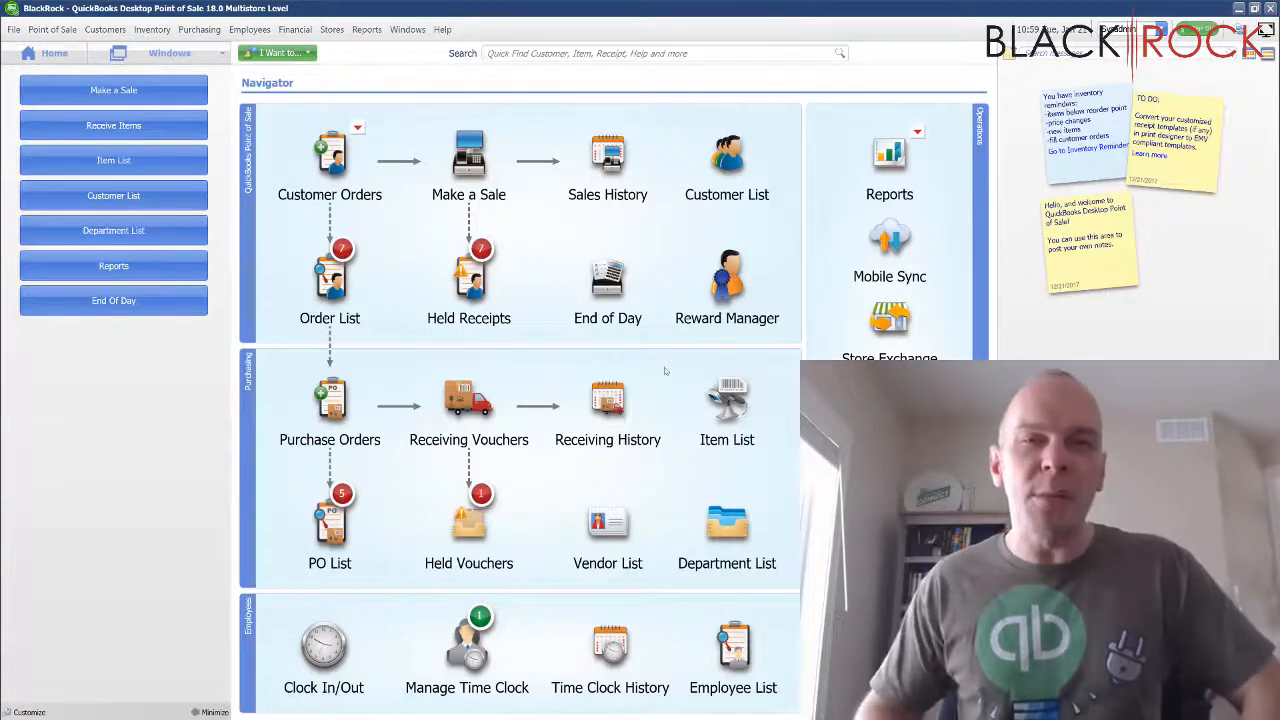
mouse_move(694, 366)
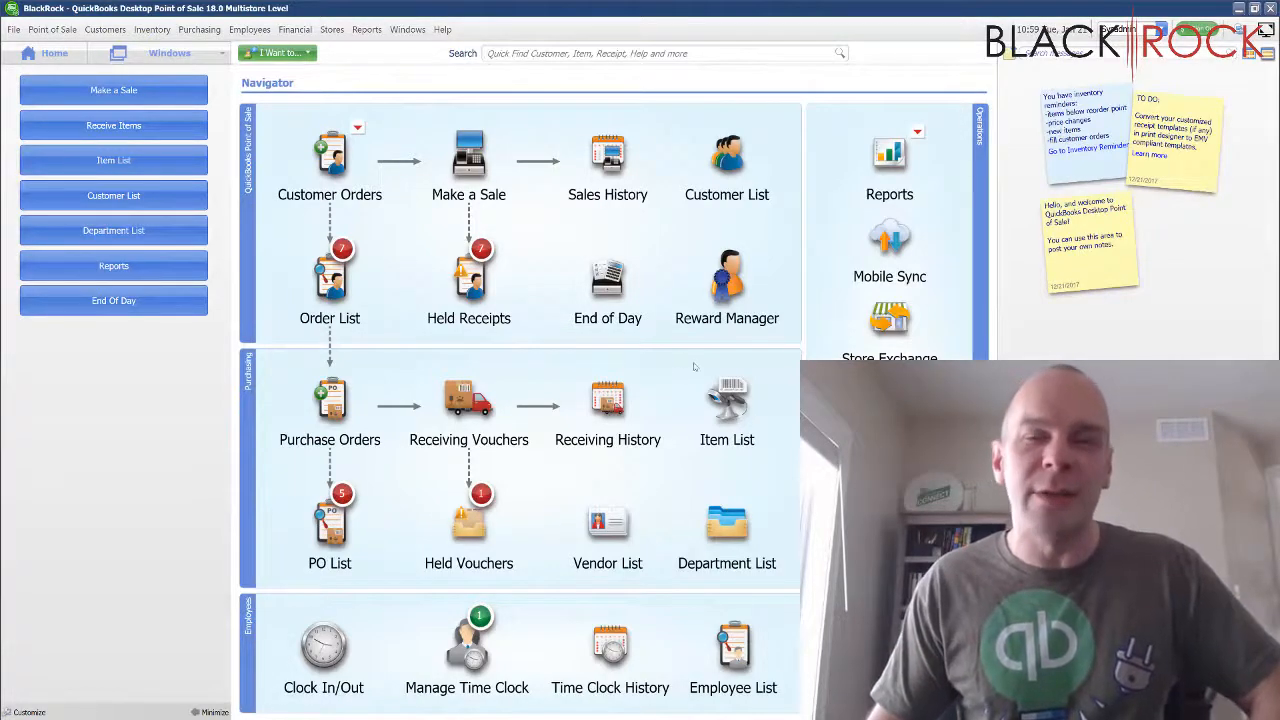